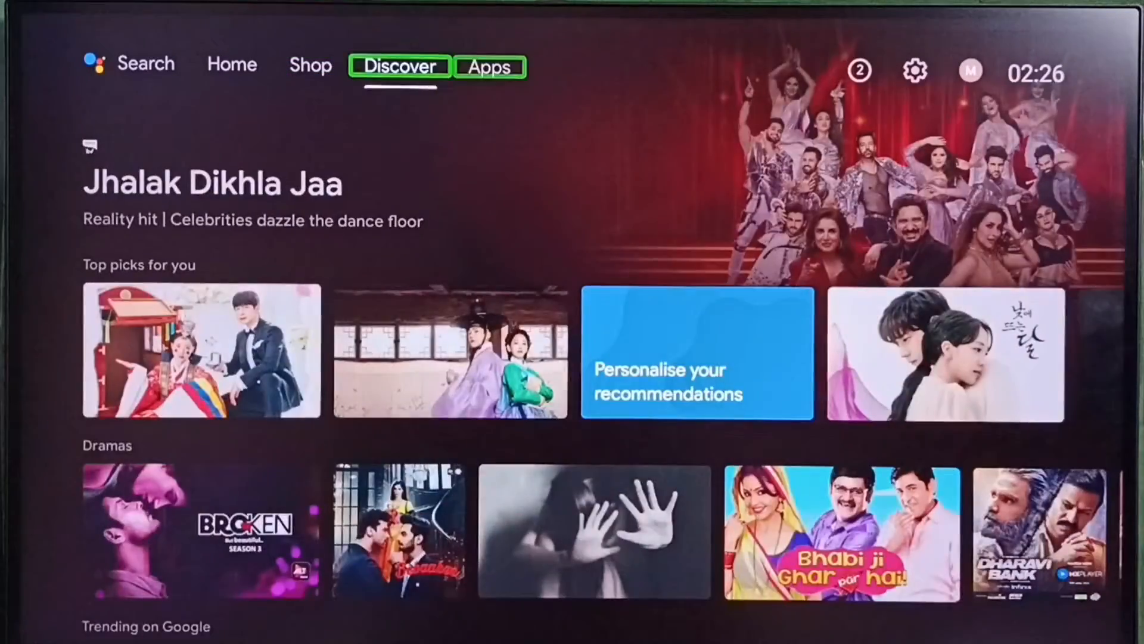
- Reach the TV Settings from the home screen's Apps row and land on Device Preferences
click(489, 67)
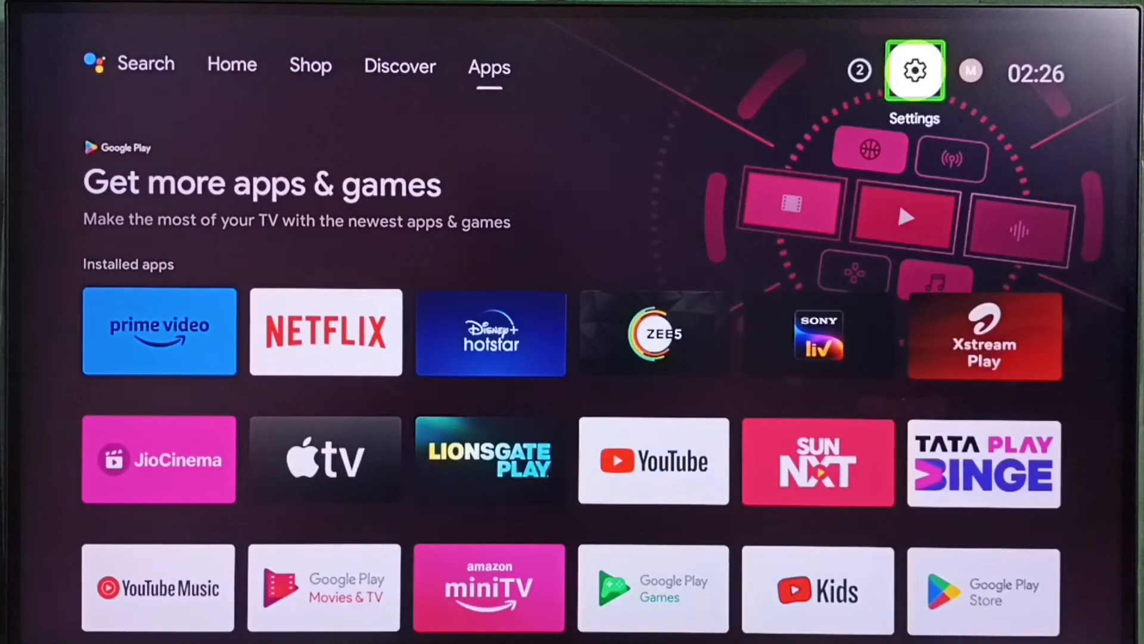
click(914, 70)
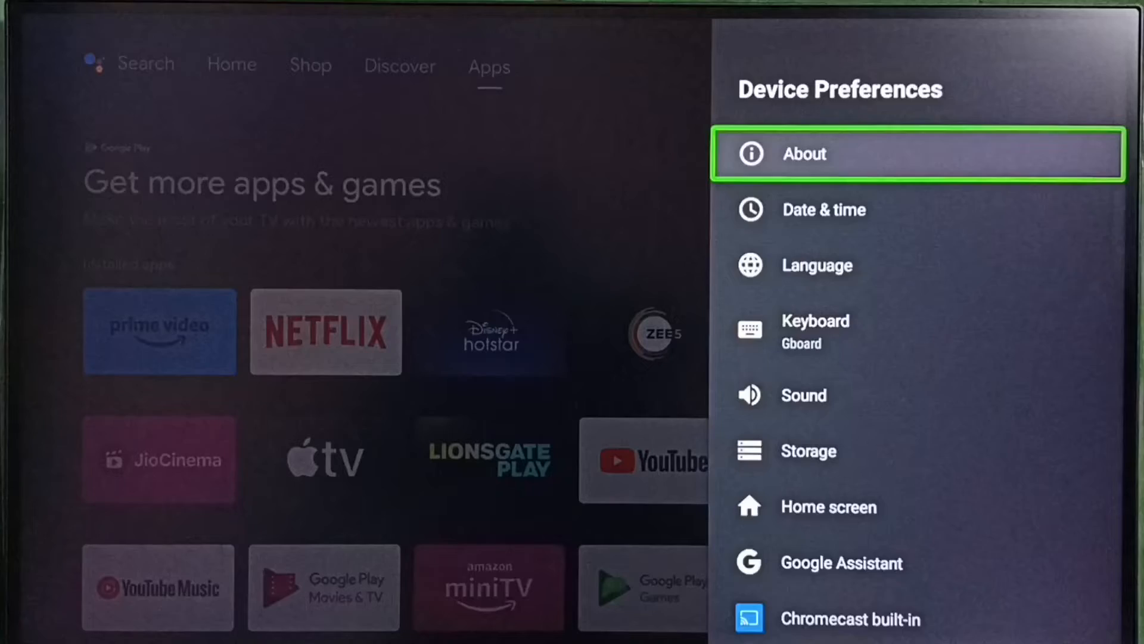
- Review About details (version 10, firmware 10.1.6) and start a system update check
click(803, 154)
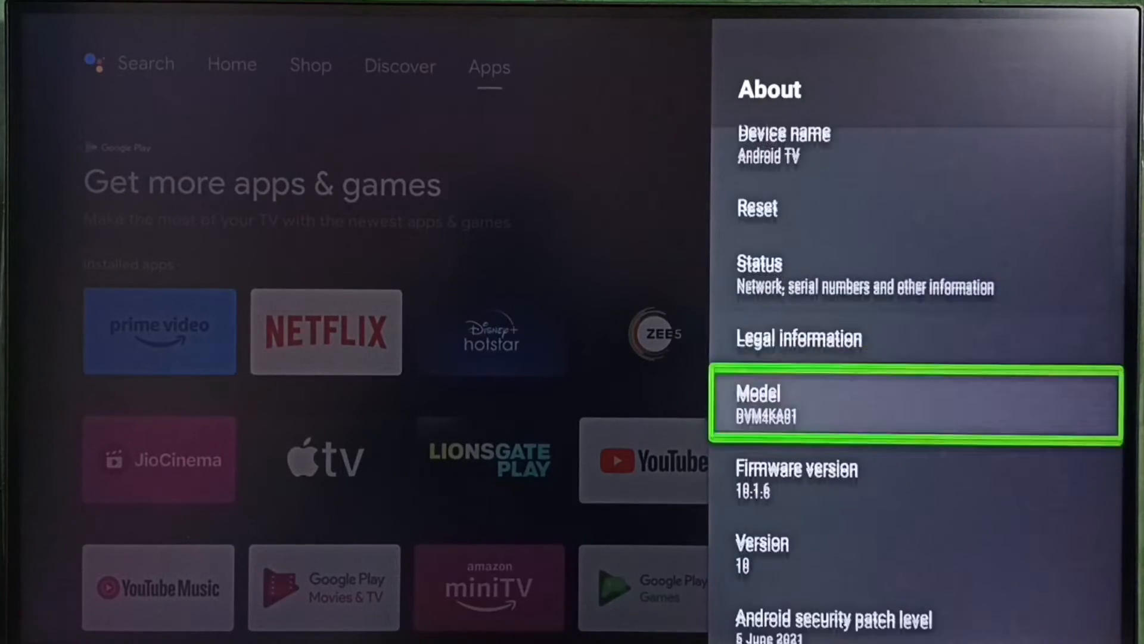
scroll(down, 3)
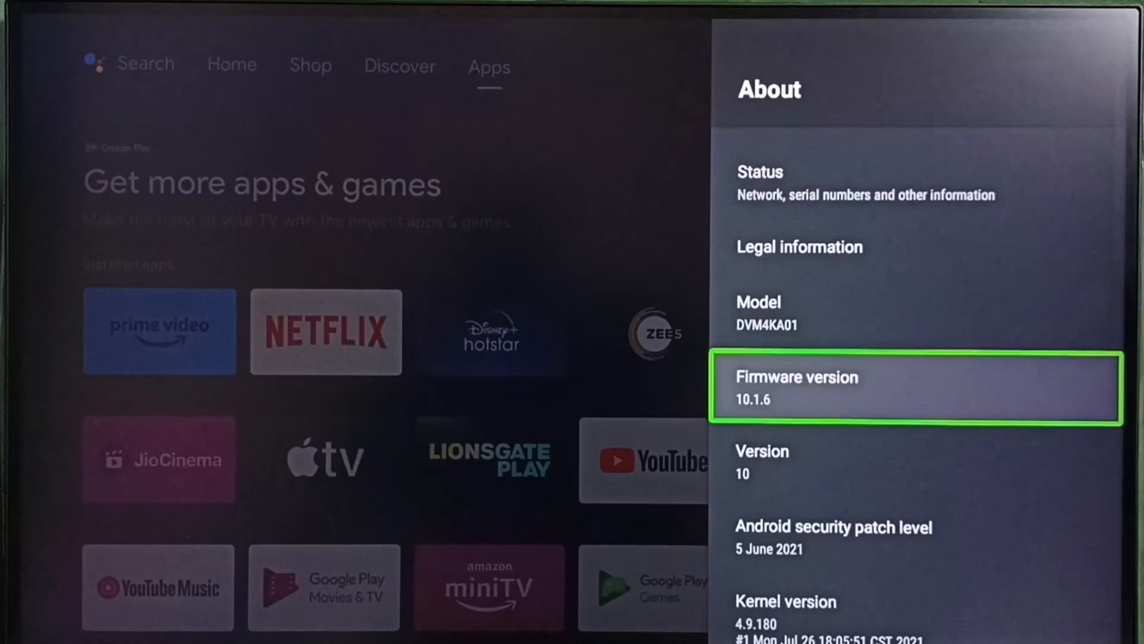
scroll(down, 3)
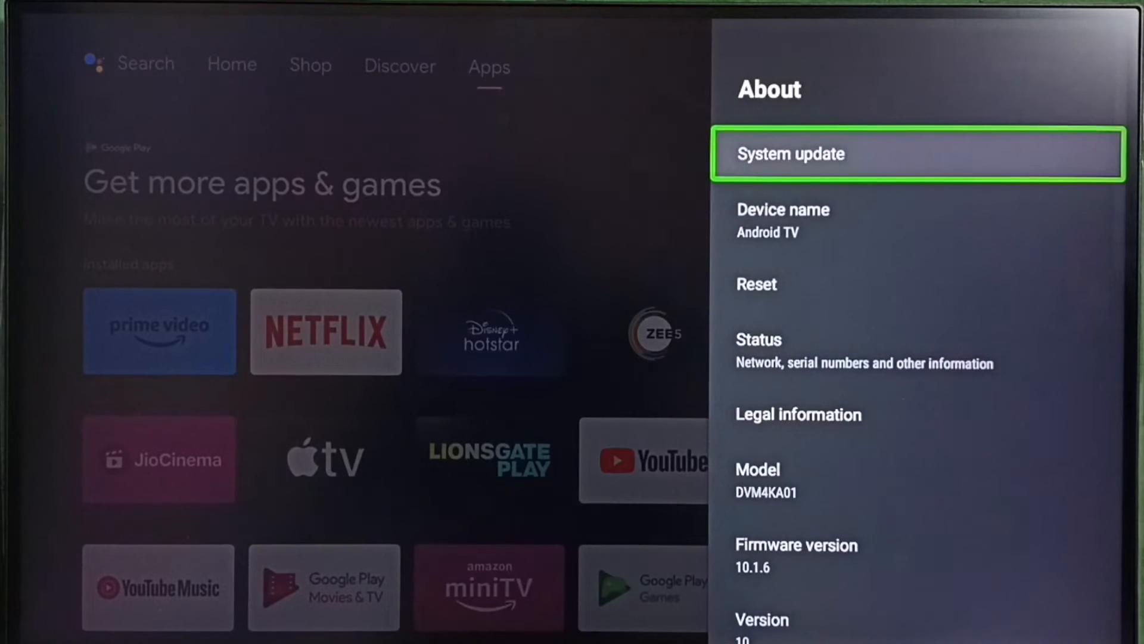
click(789, 154)
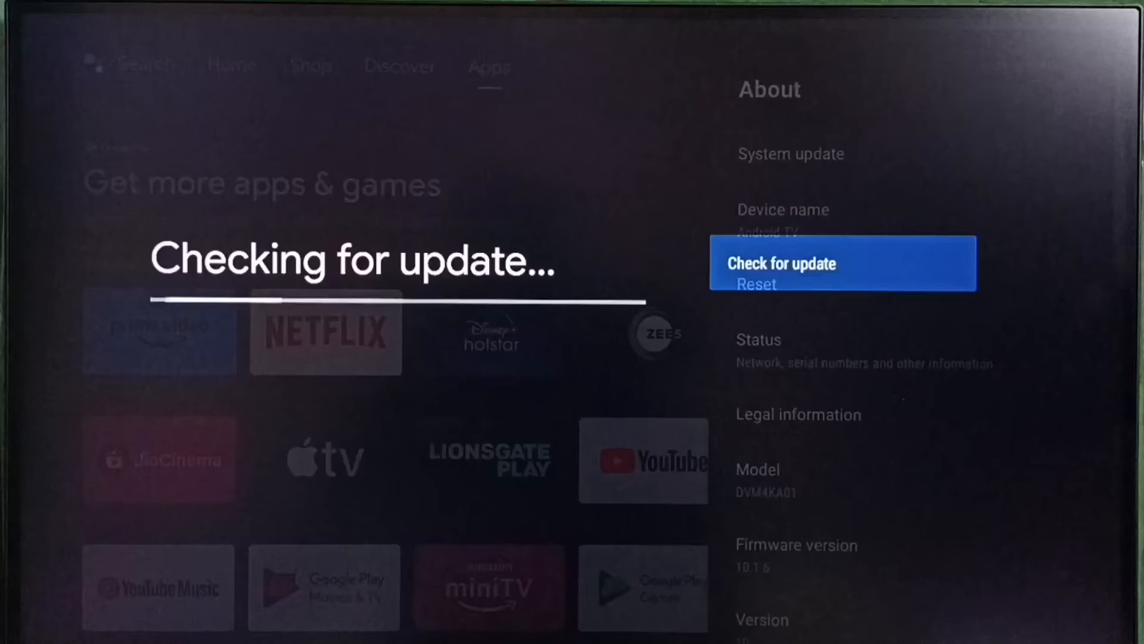